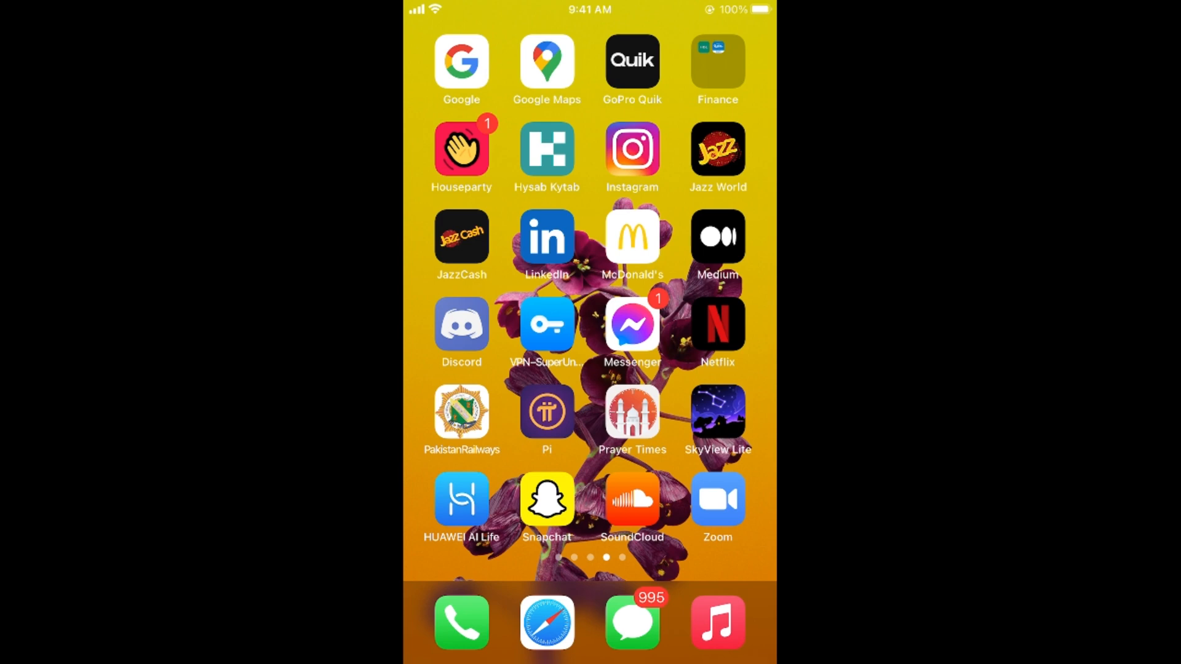
# - Launch the Settings app from the Home Screen page that holds it
pyautogui.hscroll(-3)
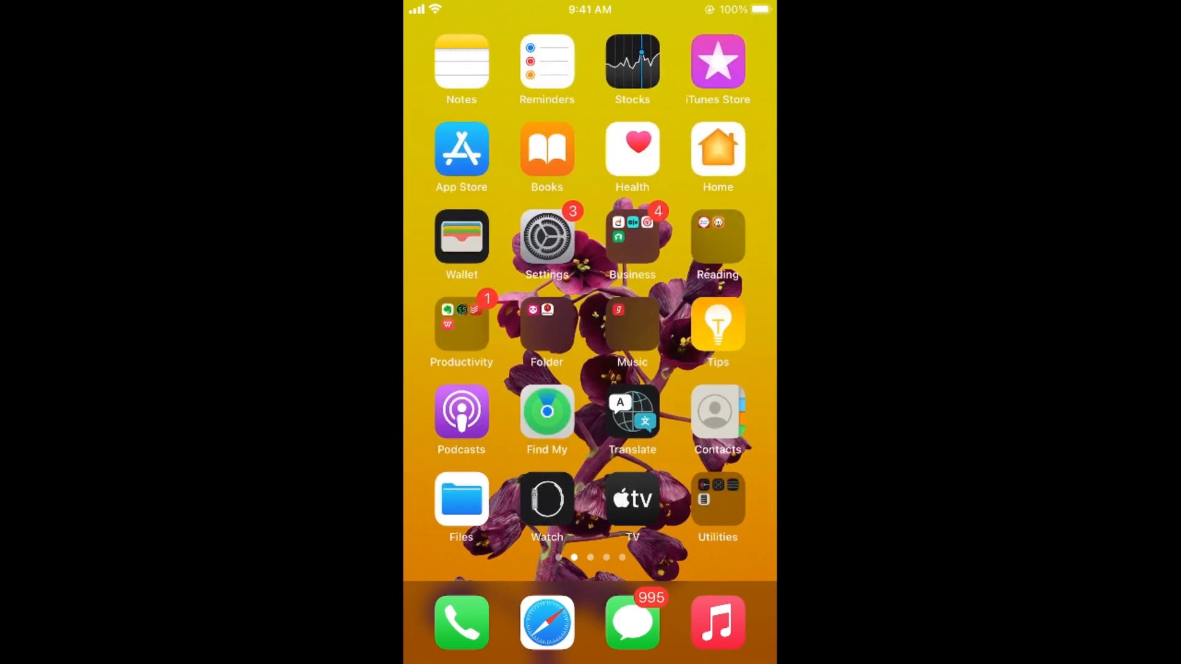
pyautogui.click(547, 236)
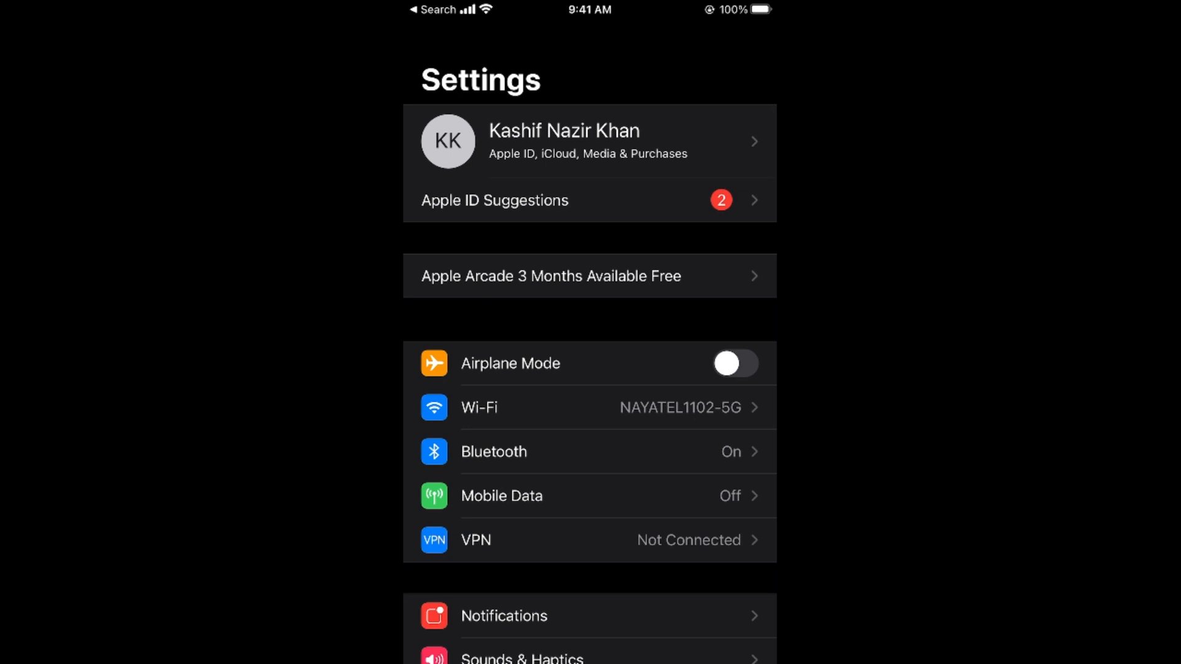
# - Go from the Apple ID banner into the 'Name, Phone Numbers, Email' page
pyautogui.click(589, 141)
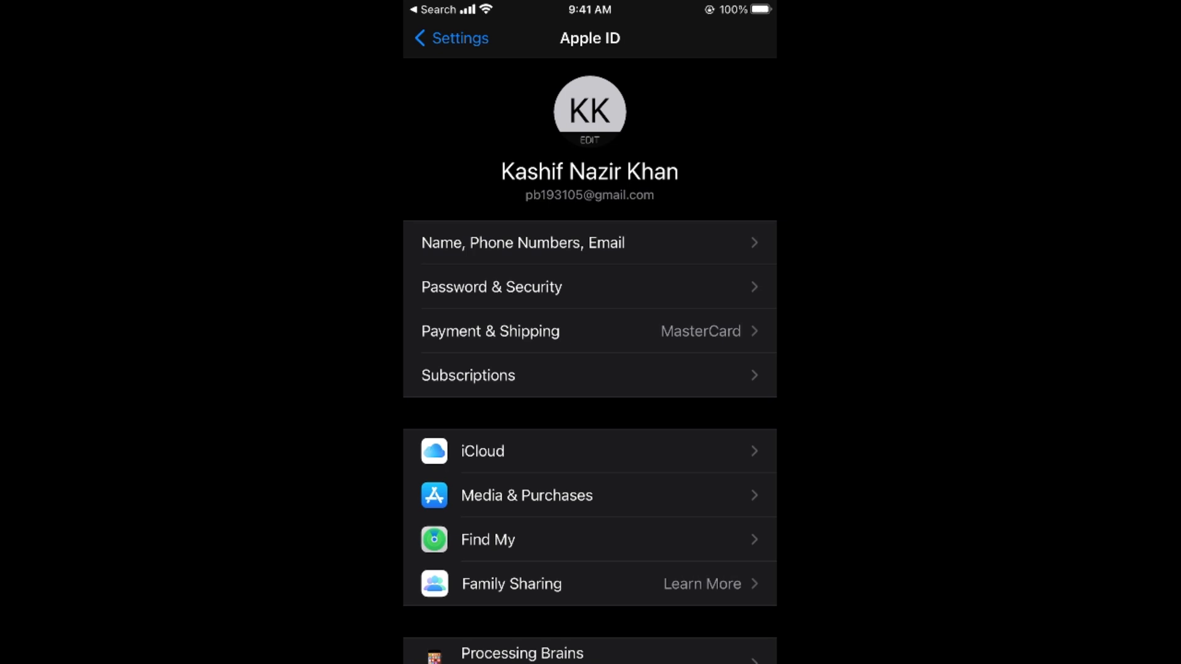
pyautogui.click(523, 243)
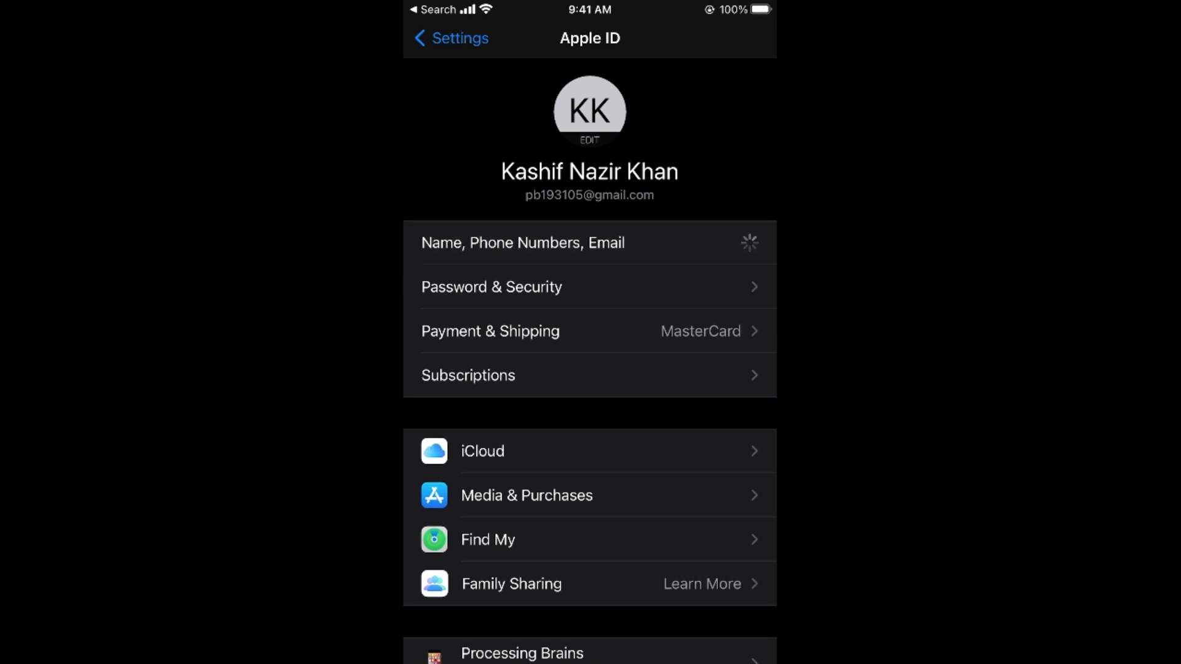
pyautogui.click(521, 242)
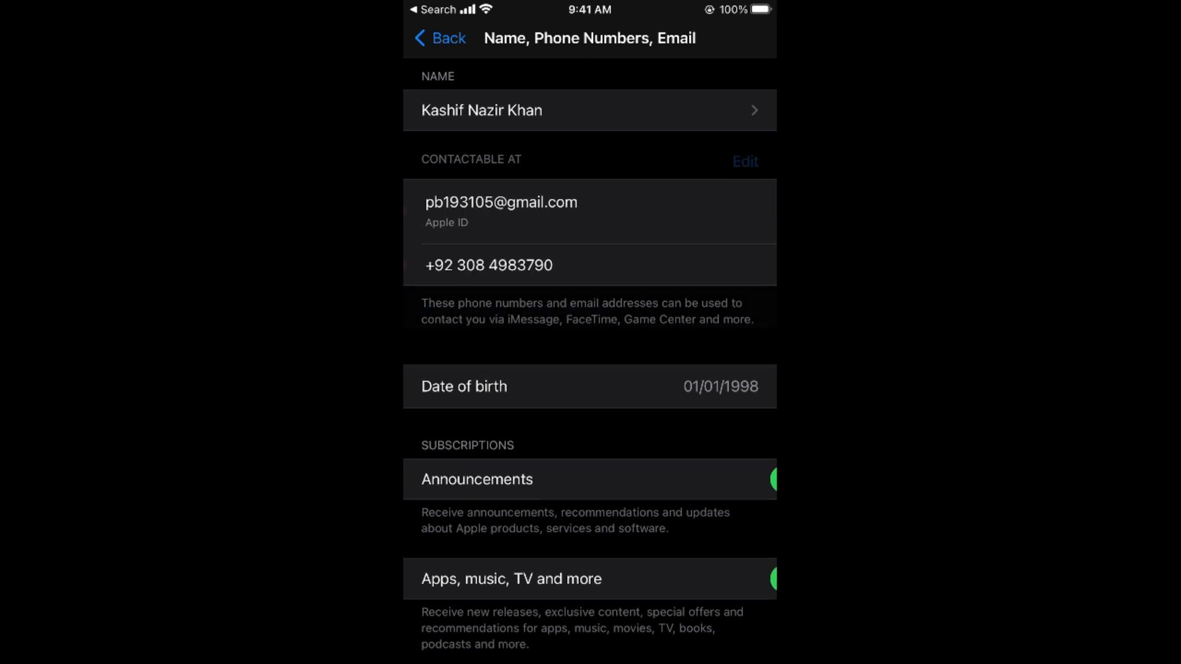
# - Put Contactable At into edit mode and choose 'Add Email or Phone Number'
pyautogui.click(745, 162)
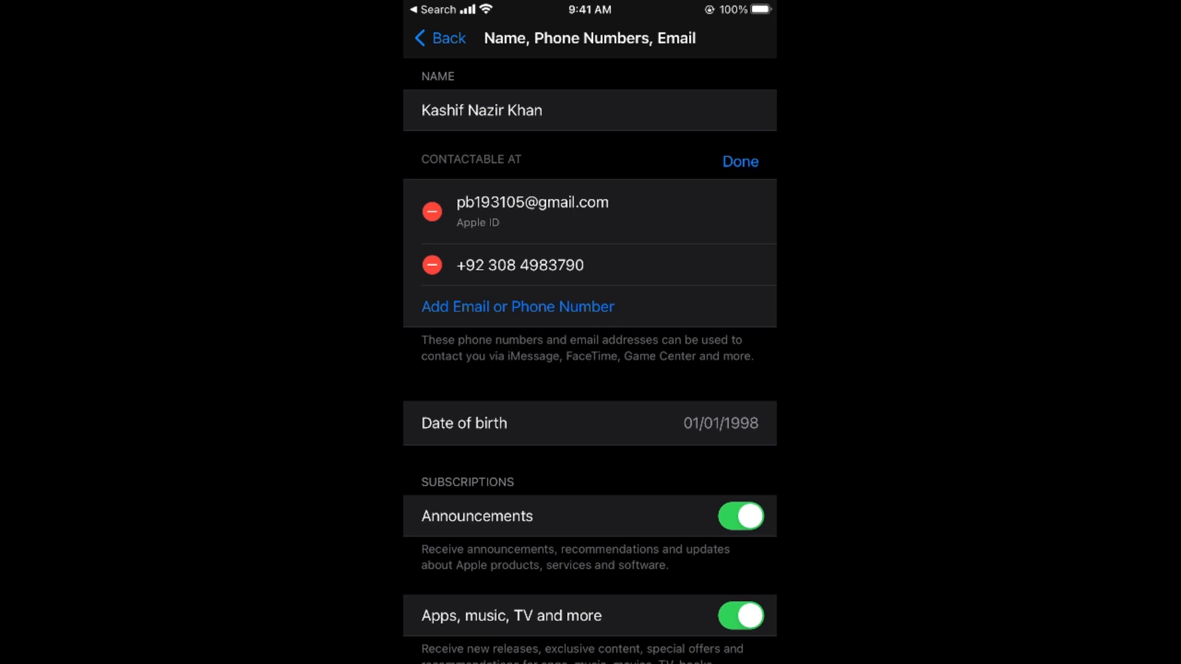
pyautogui.click(432, 211)
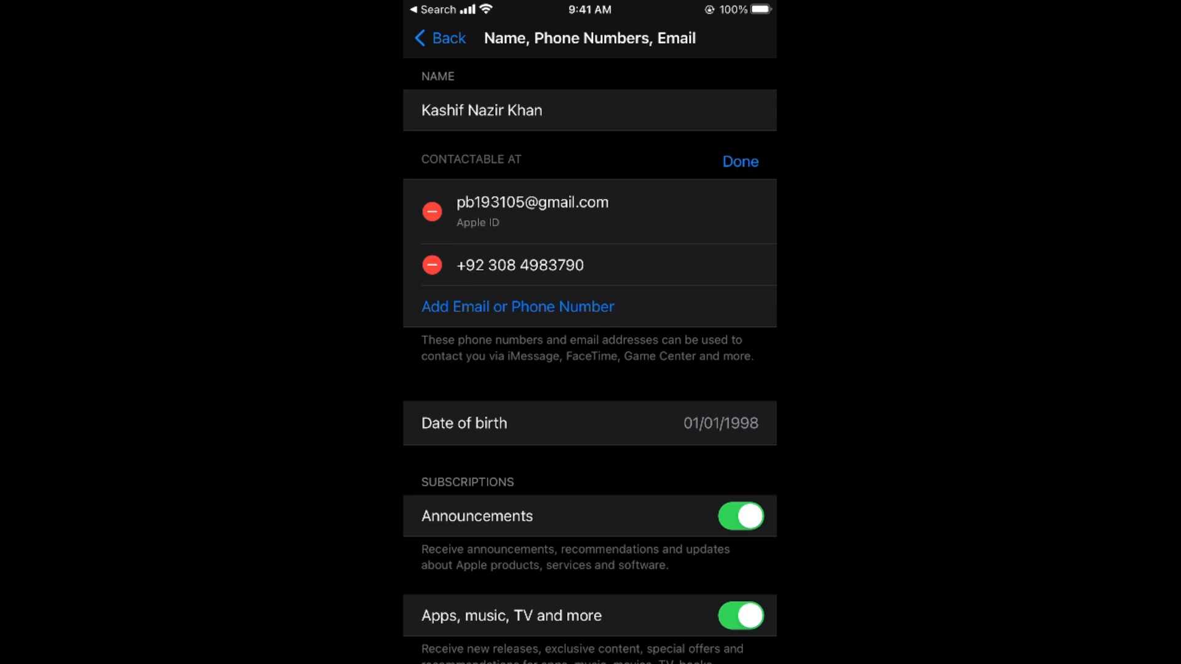
pyautogui.click(740, 161)
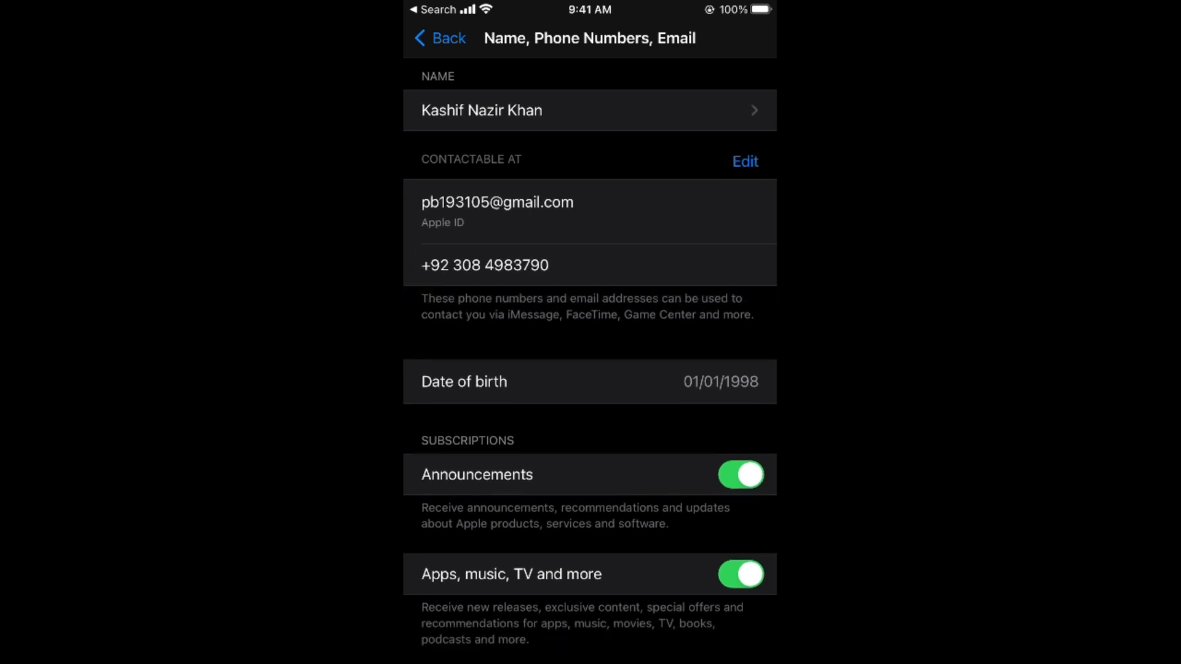
pyautogui.click(744, 161)
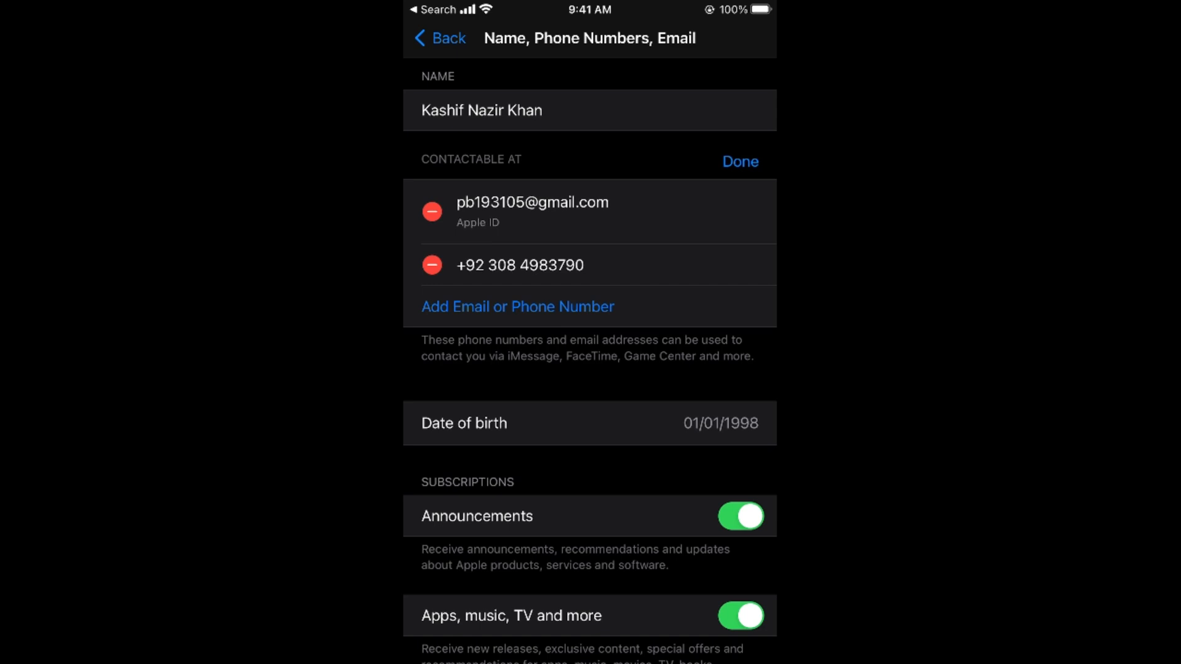
pyautogui.click(516, 306)
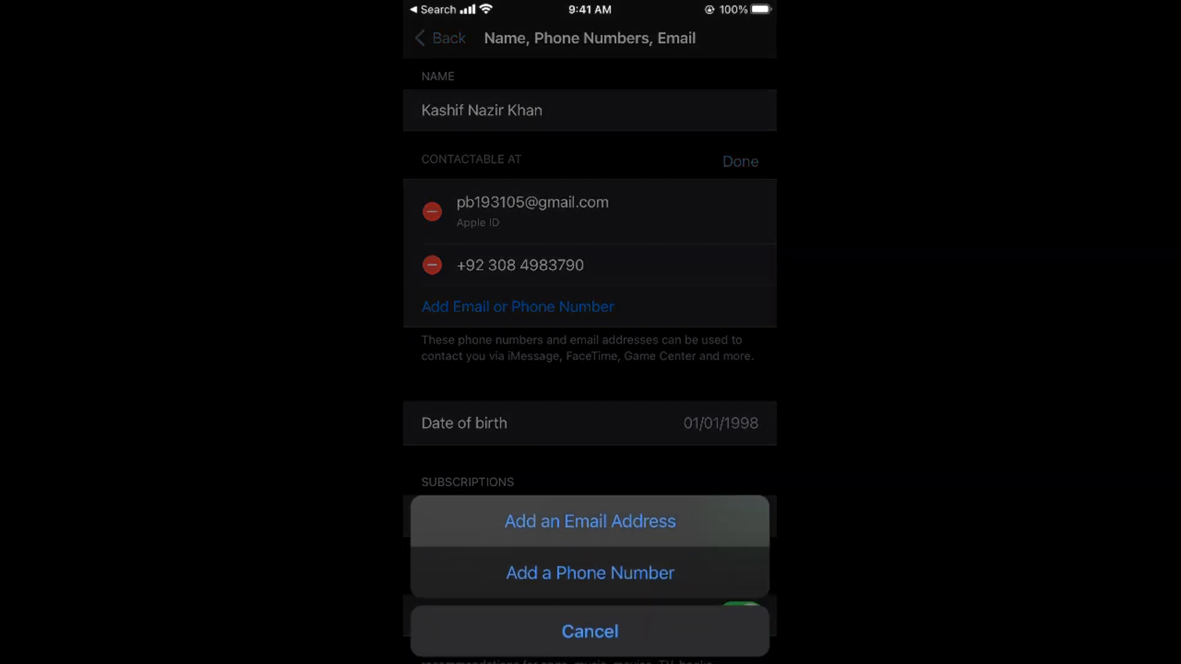
# - Choose 'Add an Email Address' to reach the empty email entry screen
pyautogui.click(590, 522)
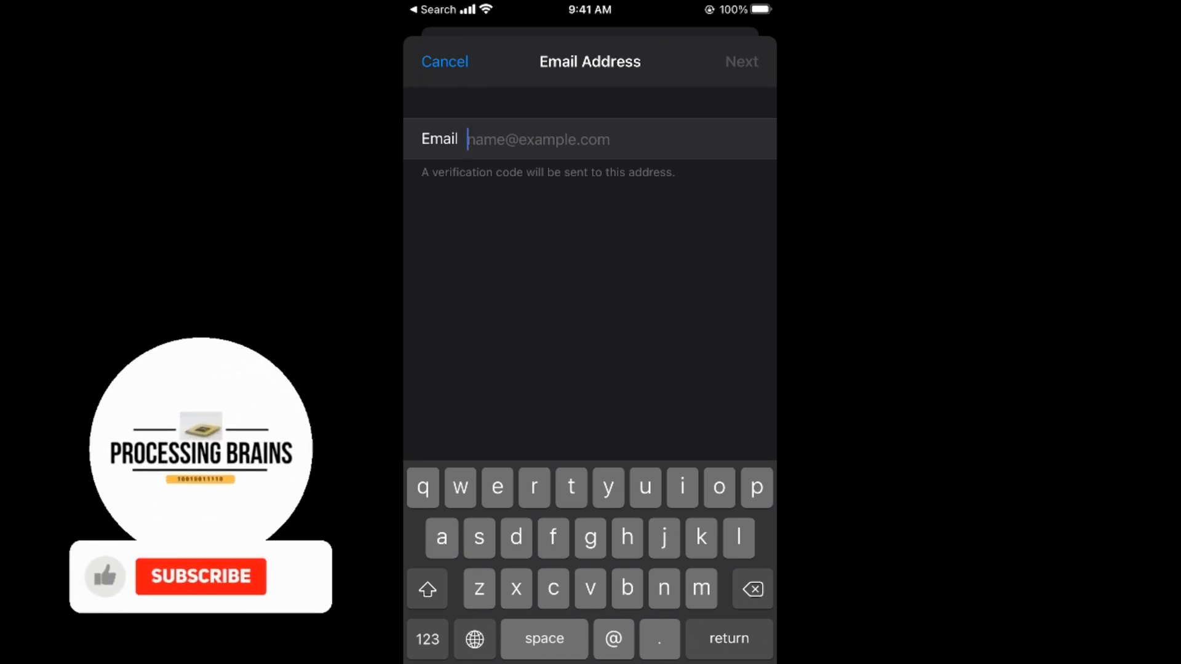
pyautogui.click(201, 576)
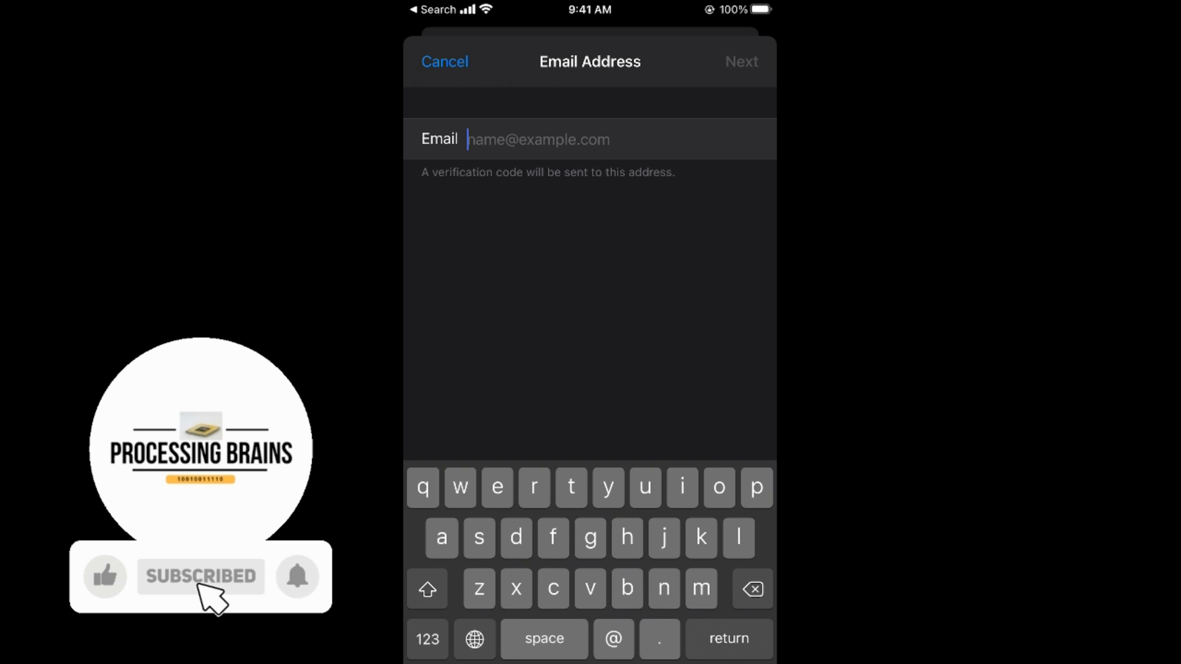